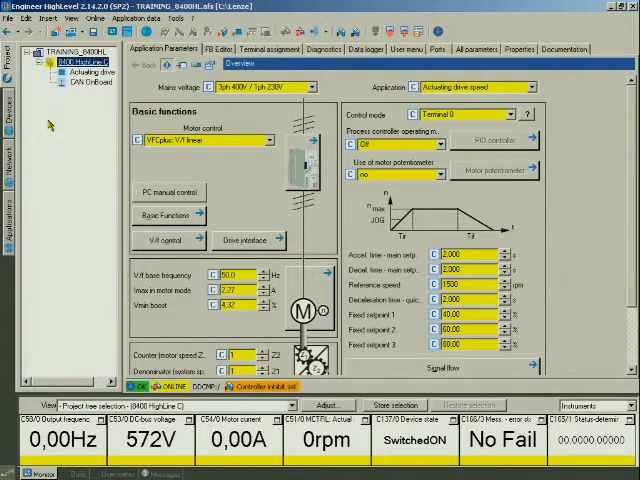
{"action": "mouse_move", "coordinate": [256, 284]}
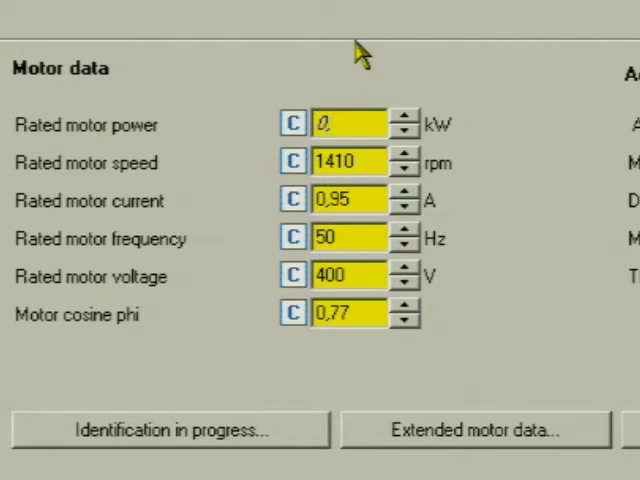
Enter nameplate data: 0,25 kW rated power, 1370 rpm, 0,82 A and cosine phi 0,67.
{"action": "type", "text": "0,25"}
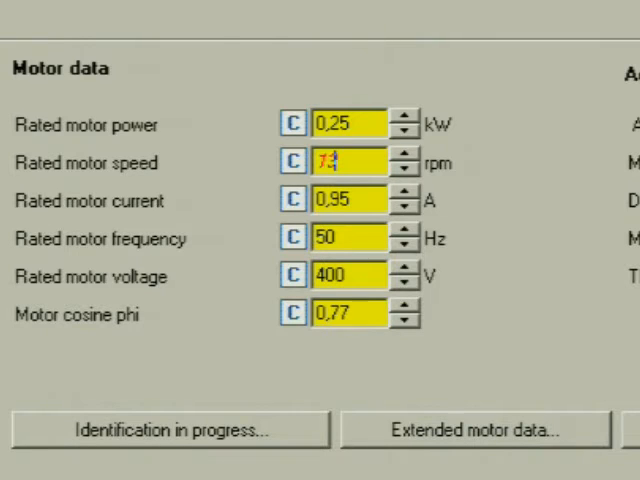
{"action": "type", "text": "1370"}
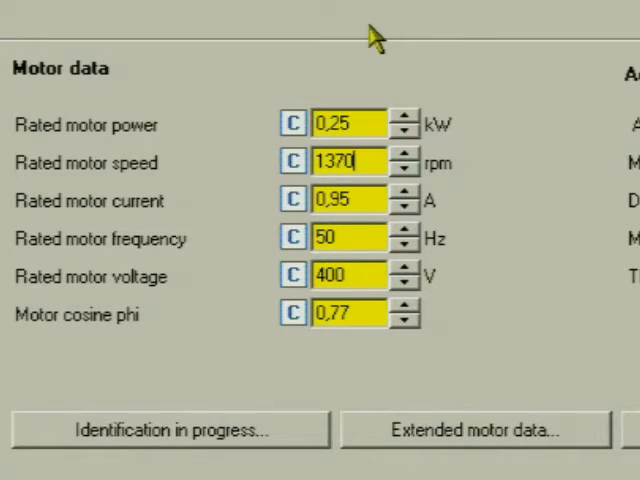
{"action": "mouse_move", "coordinate": [344, 200]}
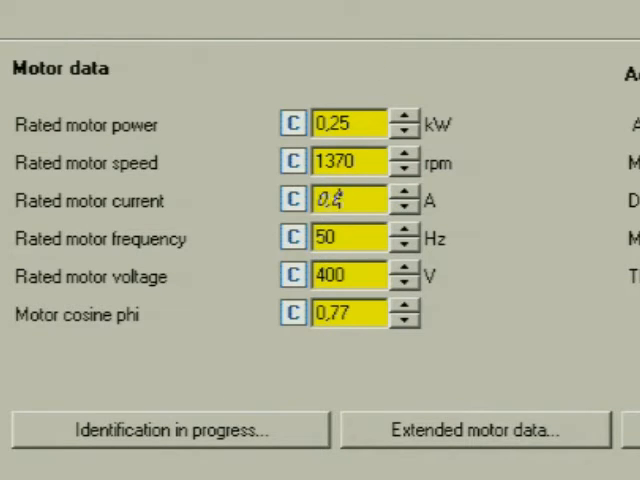
{"action": "type", "text": "0,82"}
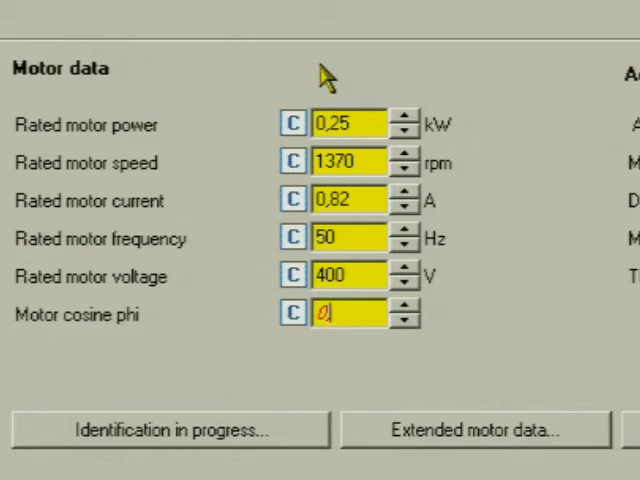
{"action": "type", "text": "0,67"}
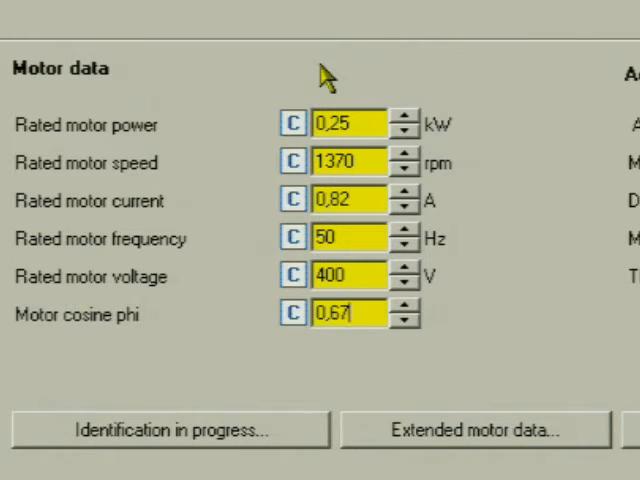
{"action": "mouse_move", "coordinate": [264, 116]}
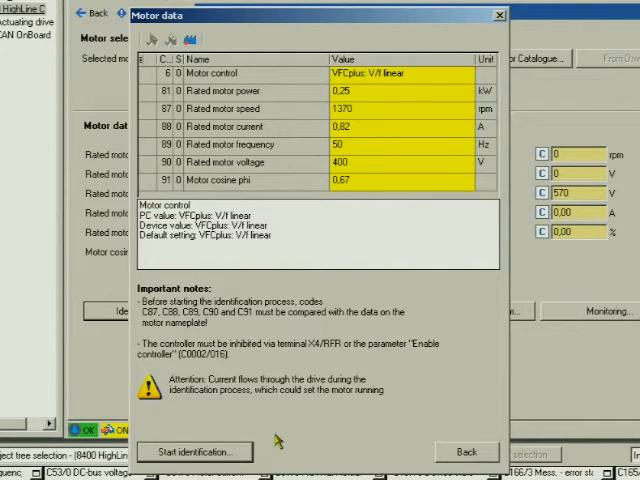
Start the motor identification run so it waits for controller enable.
{"action": "left_click", "coordinate": [194, 452]}
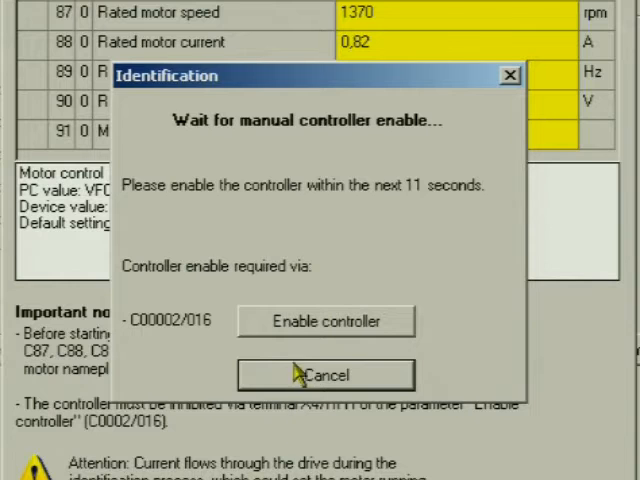
Enable the controller so the identification measures resistances, inductances and slip compensation.
{"action": "left_click", "coordinate": [326, 320]}
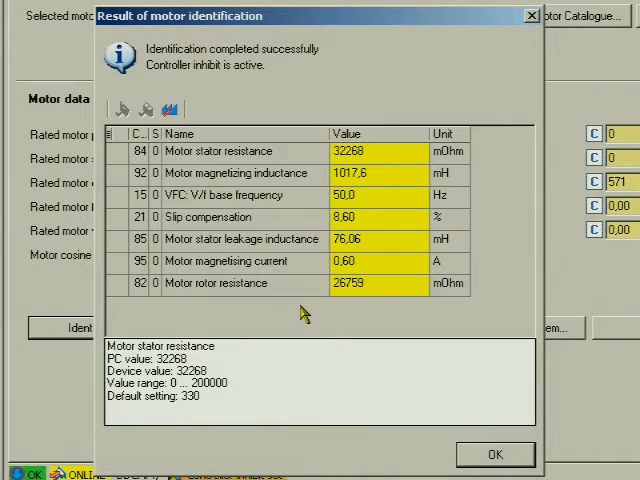
Accept the identification results and confirm re-enabling the controller on the inverter.
{"action": "left_click", "coordinate": [496, 454]}
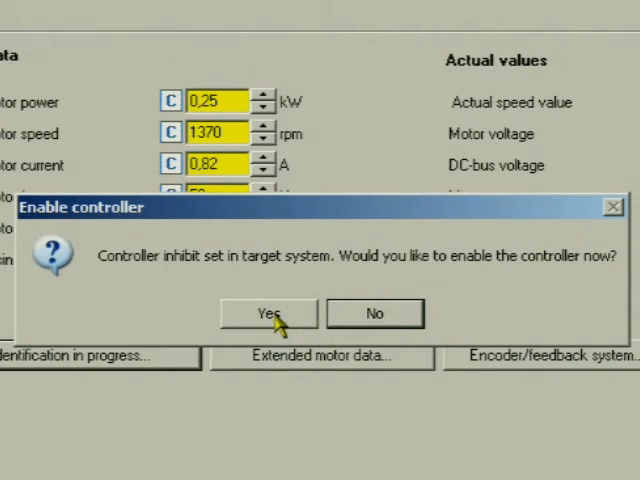
{"action": "left_click", "coordinate": [268, 312]}
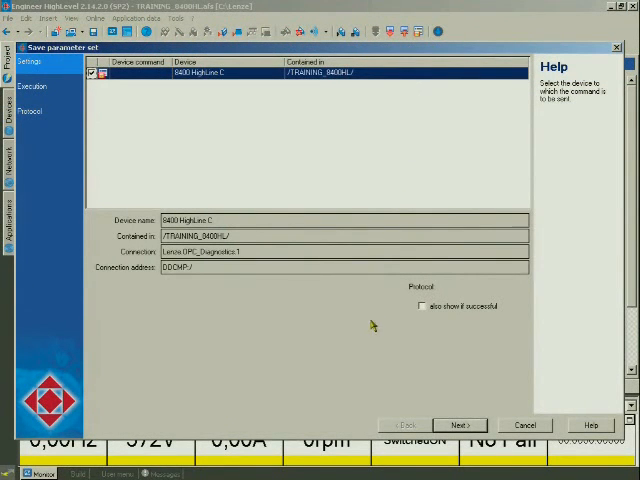
{"action": "mouse_move", "coordinate": [386, 328]}
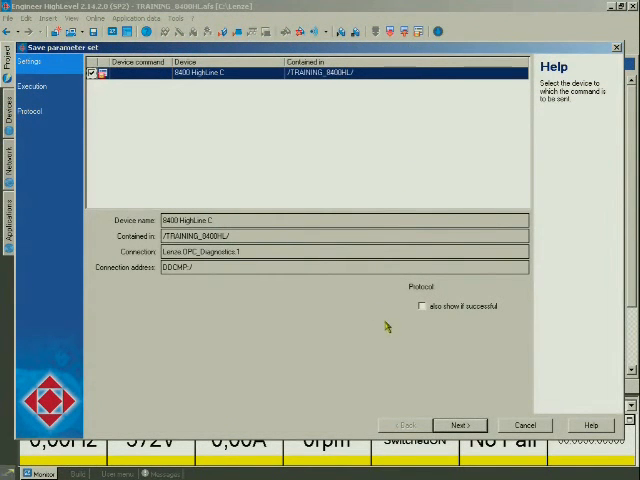
Execute SaveParameterSet to store the parameters non-volatile on the drive.
{"action": "left_click", "coordinate": [460, 424]}
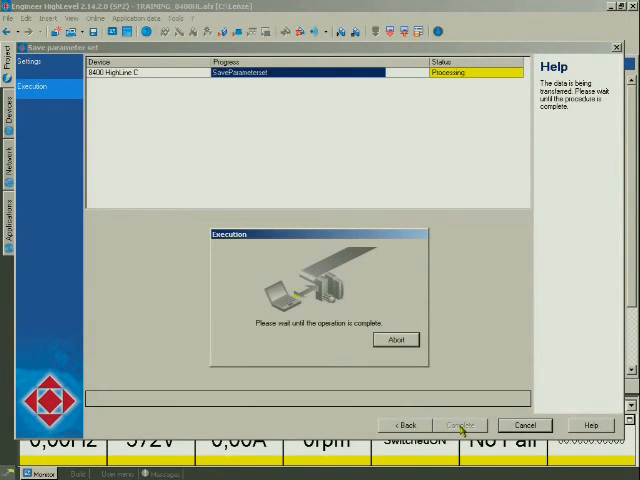